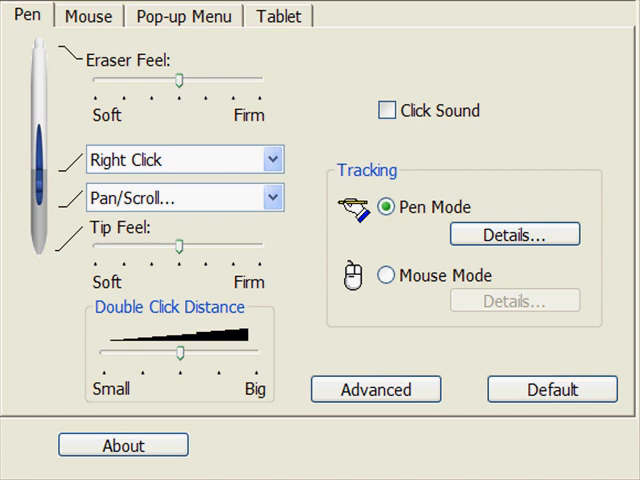
# Step: Review the Mouse and ExpressKeys settings and return to the Pen settings
pyautogui.click(88, 16)
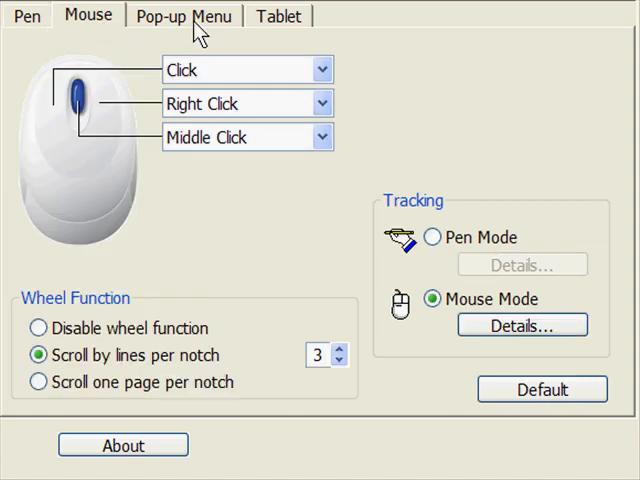
pyautogui.click(280, 16)
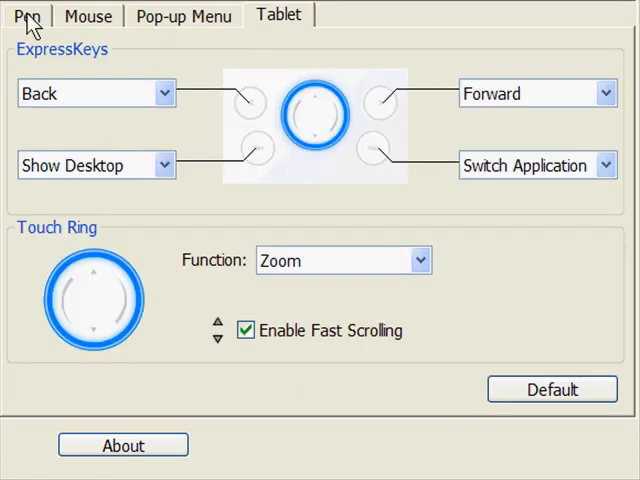
pyautogui.click(28, 16)
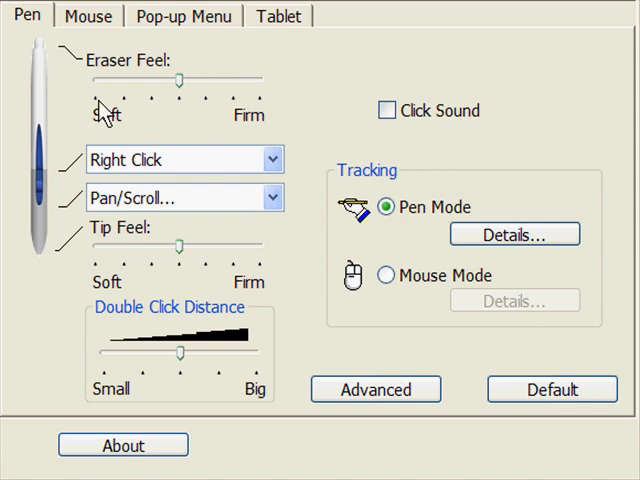
pyautogui.moveTo(196, 96)
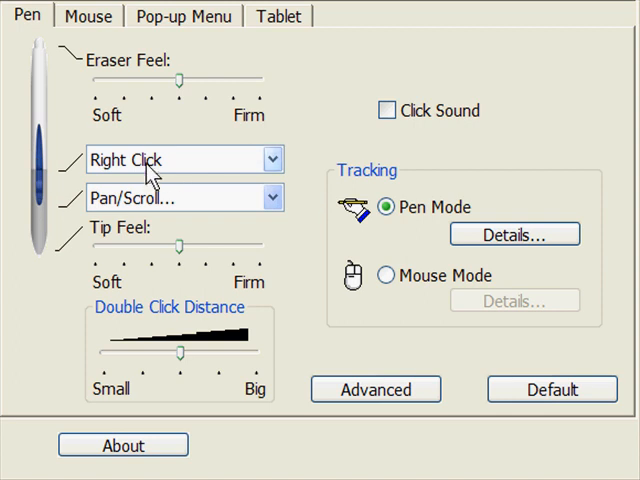
pyautogui.moveTo(56, 370)
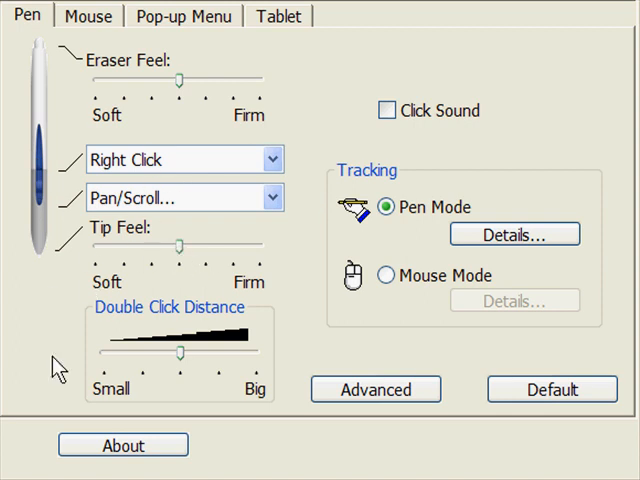
pyautogui.moveTo(390, 140)
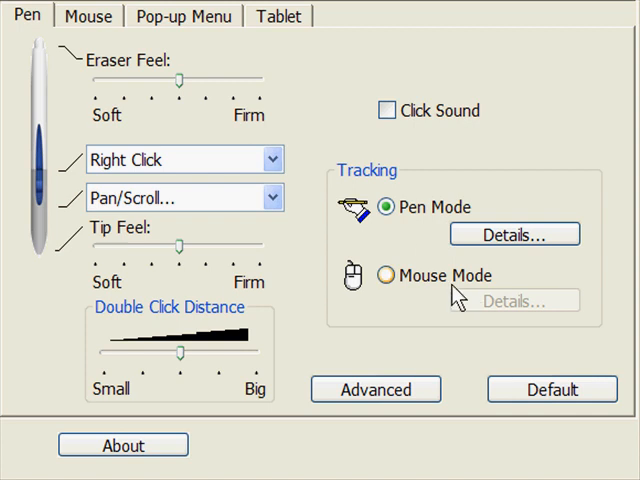
pyautogui.click(376, 388)
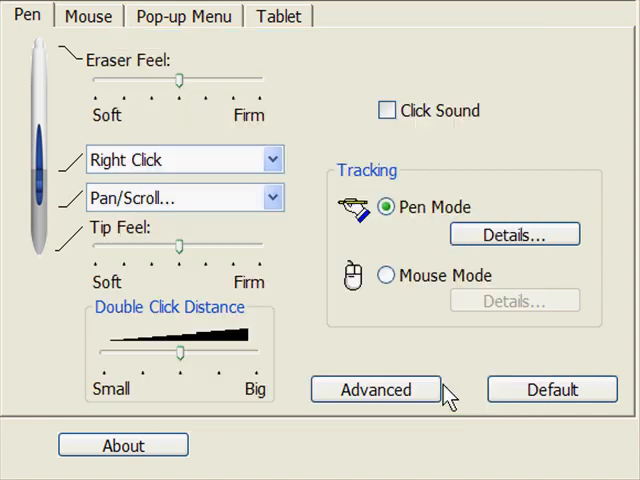
pyautogui.moveTo(204, 88)
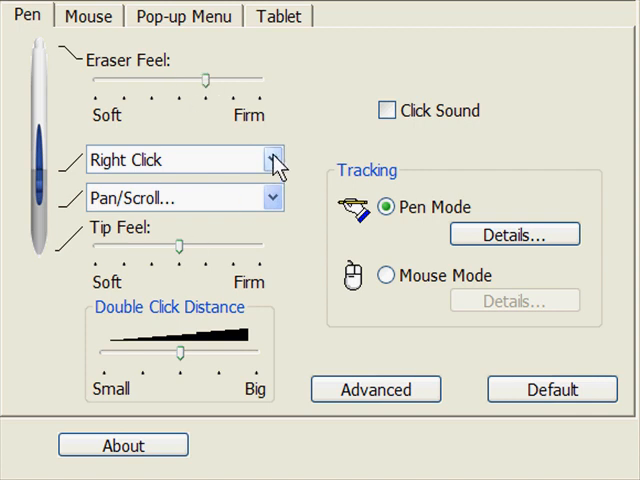
# Step: Assign the upper pen button to Pop-up Menu and the lower button to the Space keystroke
pyautogui.click(272, 160)
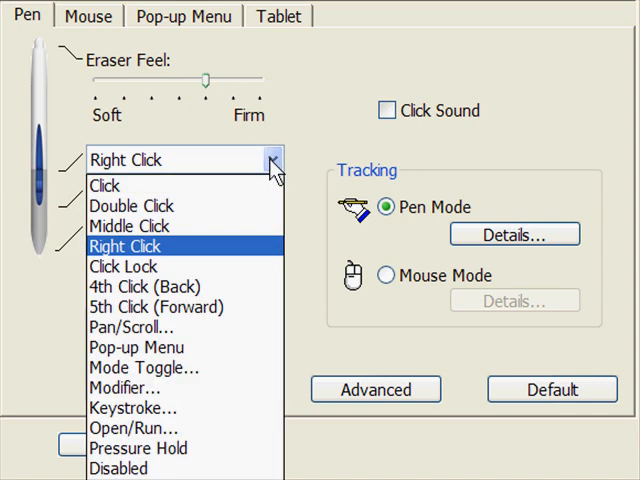
pyautogui.moveTo(136, 348)
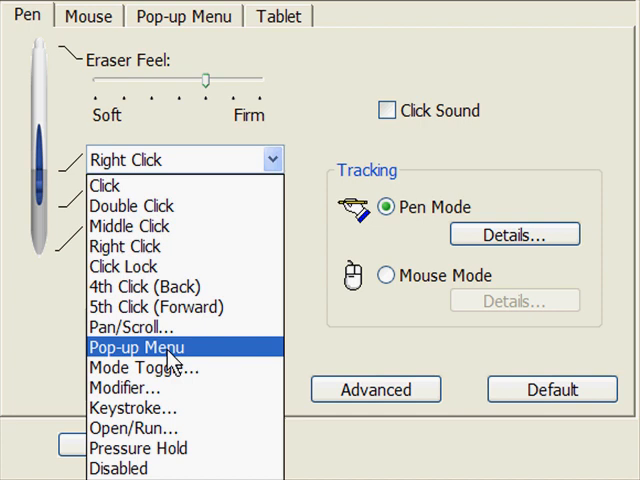
pyautogui.click(136, 348)
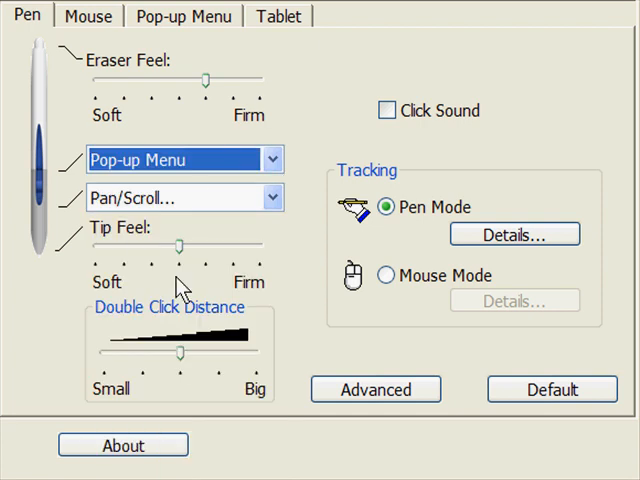
pyautogui.click(270, 196)
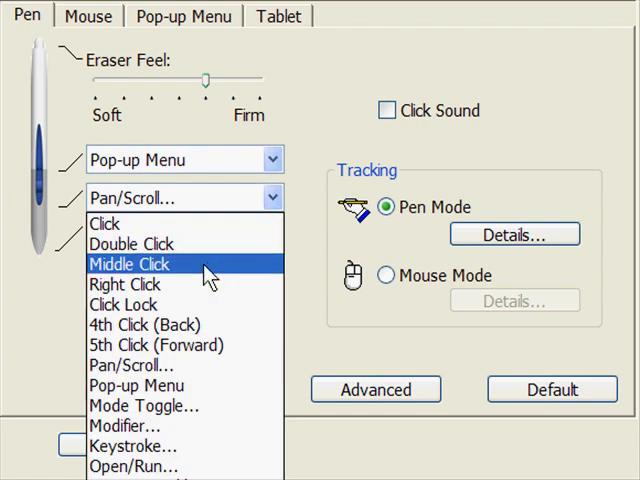
pyautogui.click(132, 446)
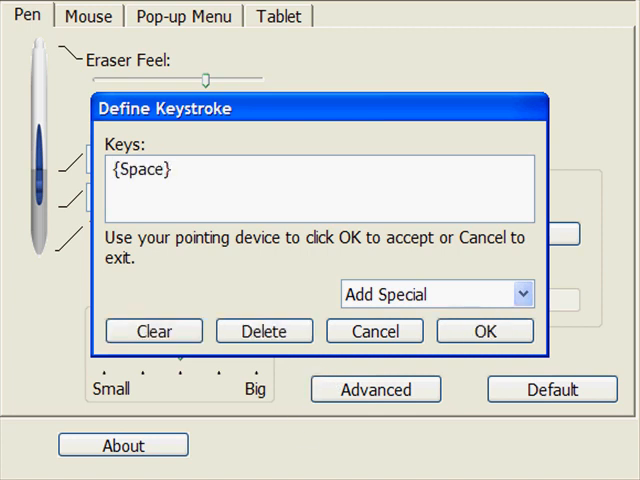
pyautogui.click(484, 332)
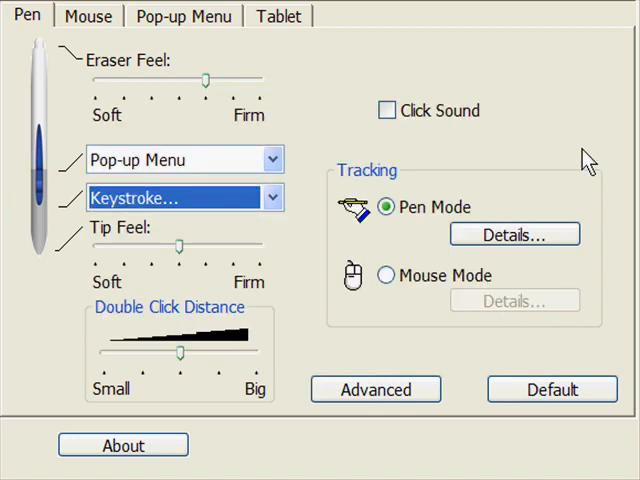
pyautogui.moveTo(504, 28)
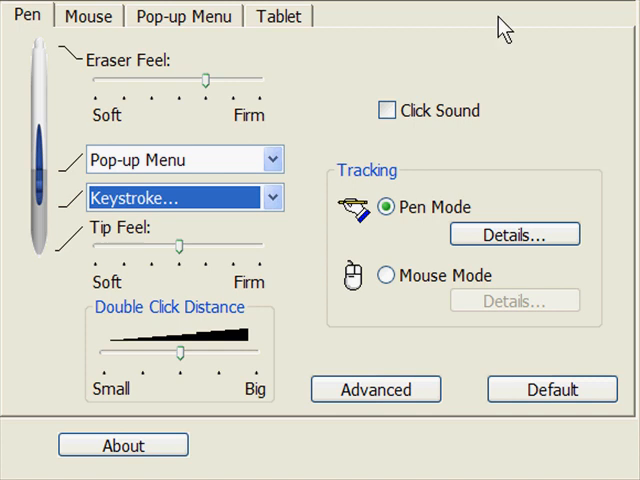
pyautogui.moveTo(504, 28)
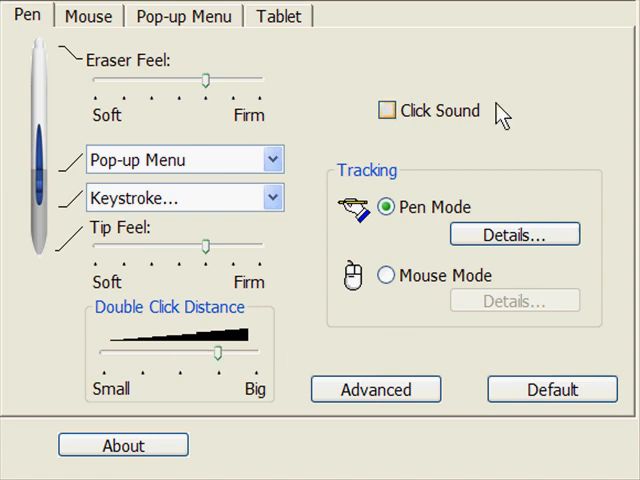
pyautogui.moveTo(548, 148)
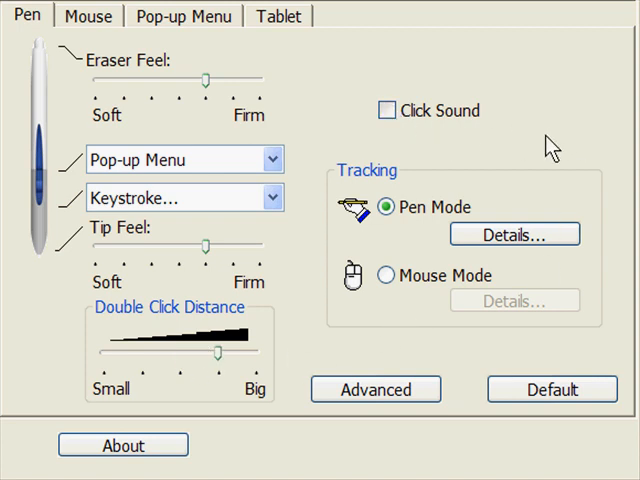
pyautogui.moveTo(470, 390)
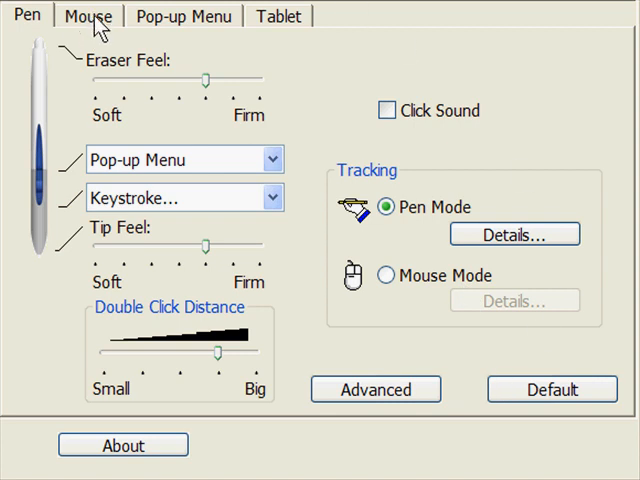
# Step: Review the mouse settings, lowering the acceleration in the mouse-mode details and closing them
pyautogui.click(88, 16)
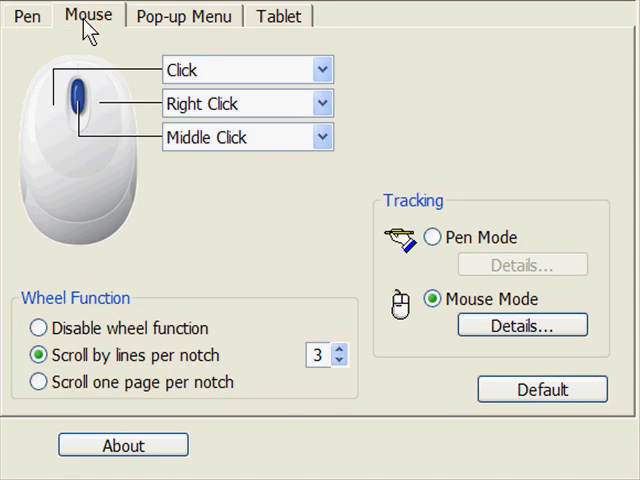
pyautogui.moveTo(244, 368)
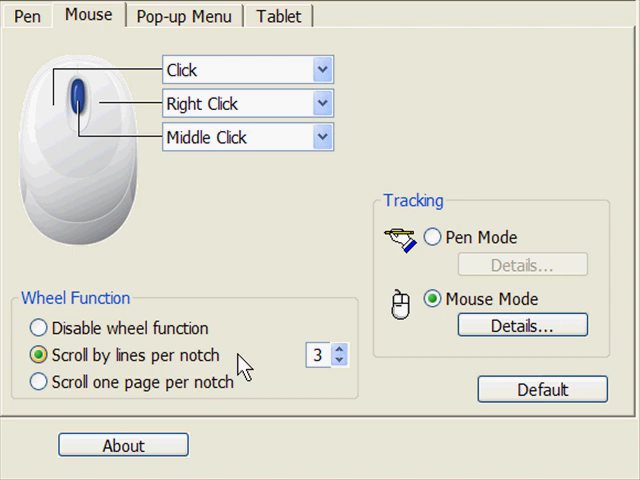
pyautogui.moveTo(252, 244)
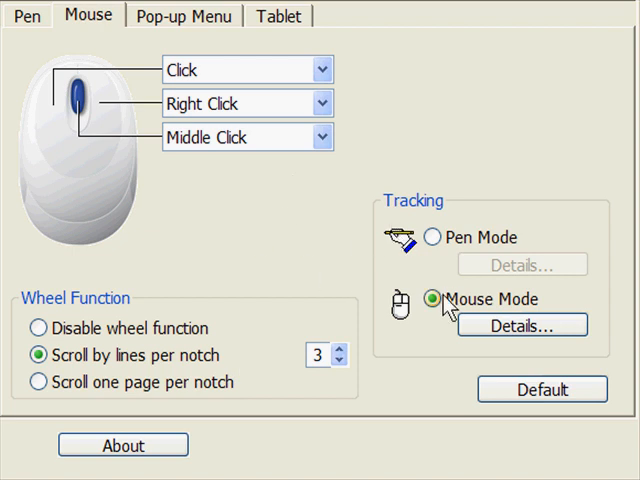
pyautogui.moveTo(518, 324)
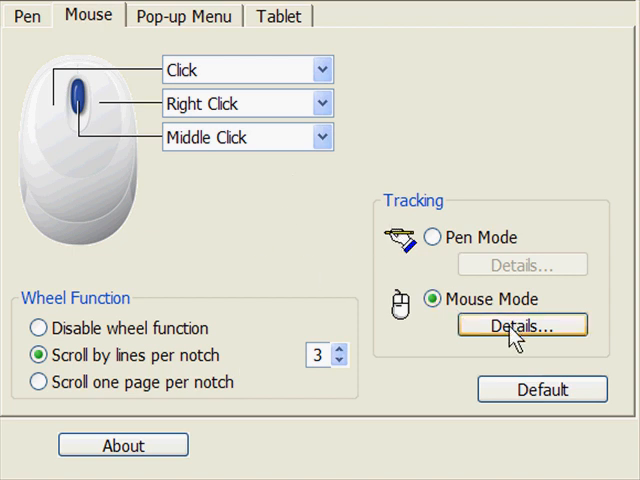
pyautogui.click(520, 324)
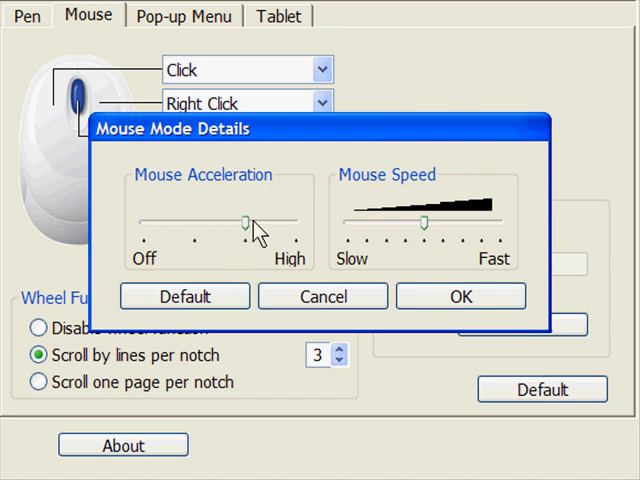
pyautogui.moveTo(244, 218); pyautogui.dragTo(192, 222)
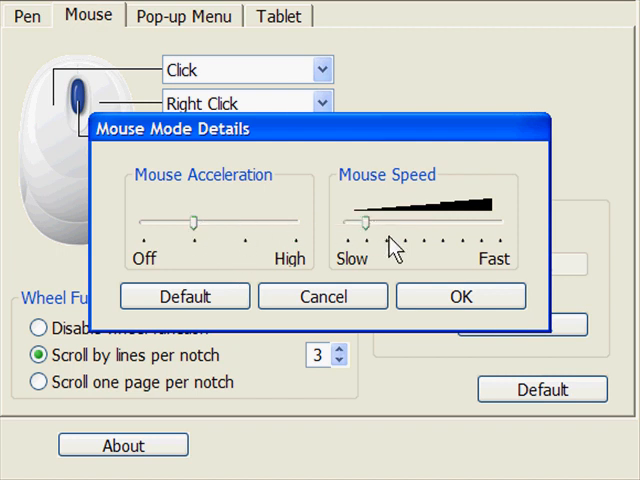
pyautogui.click(460, 296)
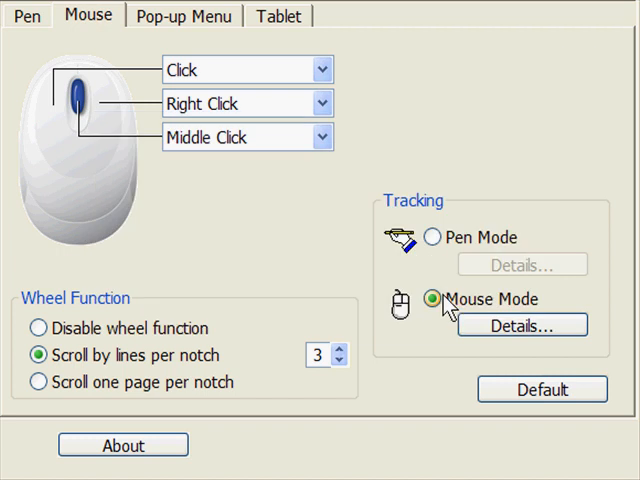
pyautogui.moveTo(462, 328)
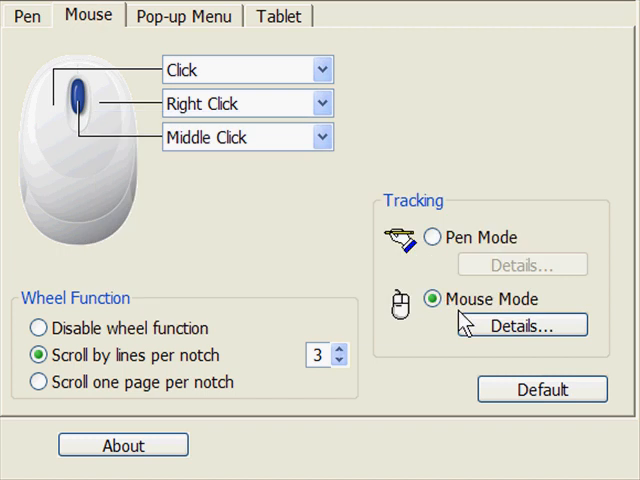
pyautogui.moveTo(18, 308)
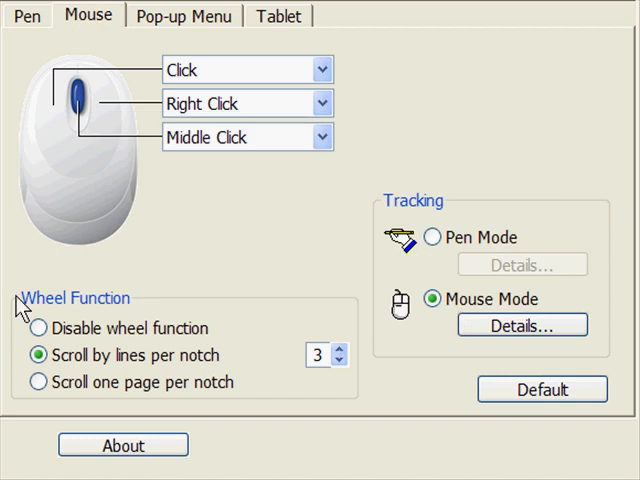
# Step: Add a pop-up menu keystroke item for b named brush
pyautogui.click(184, 14)
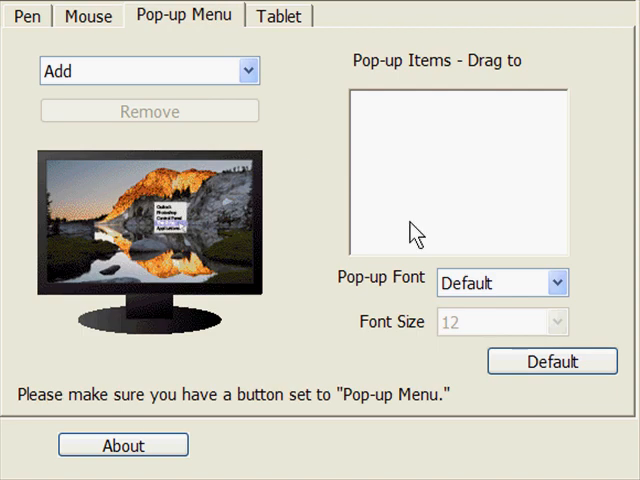
pyautogui.moveTo(306, 64)
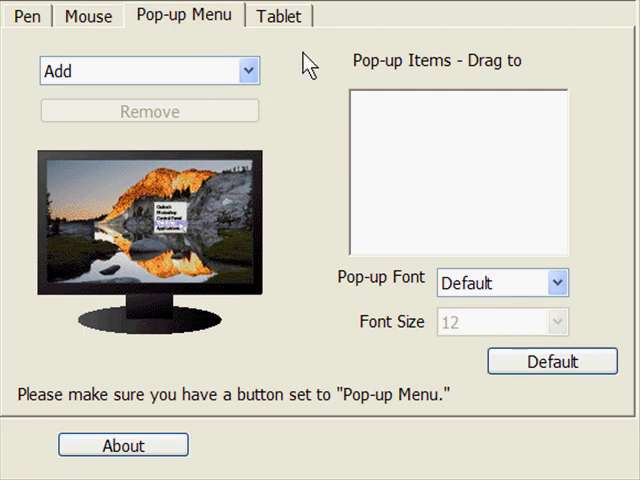
pyautogui.moveTo(360, 58)
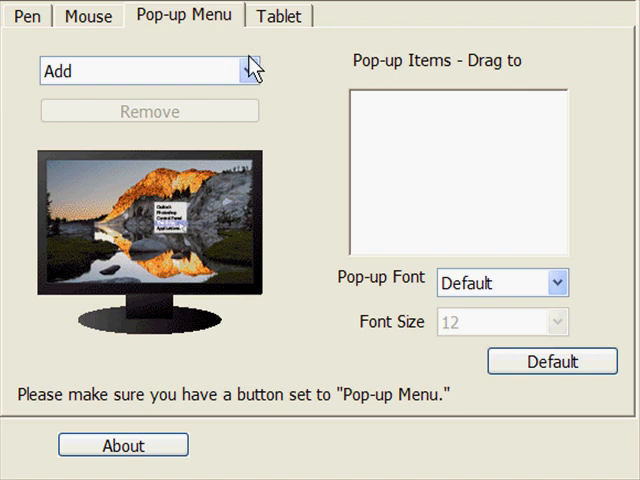
pyautogui.click(244, 70)
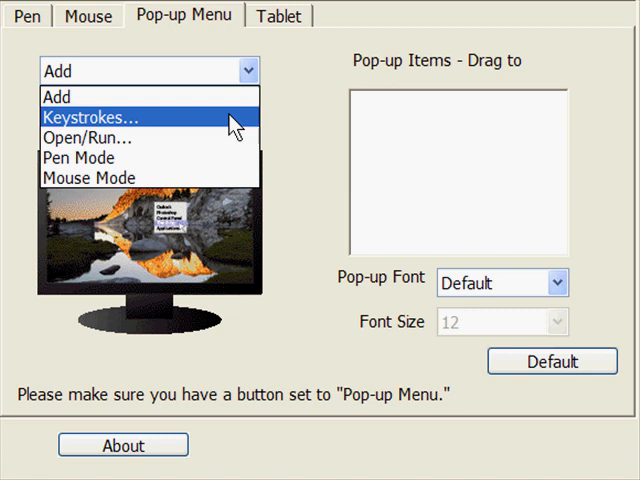
pyautogui.click(92, 116)
pyautogui.write('br')
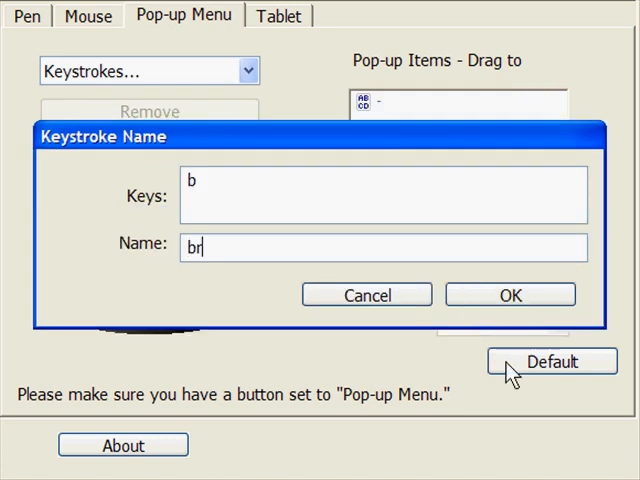
pyautogui.write('ush')
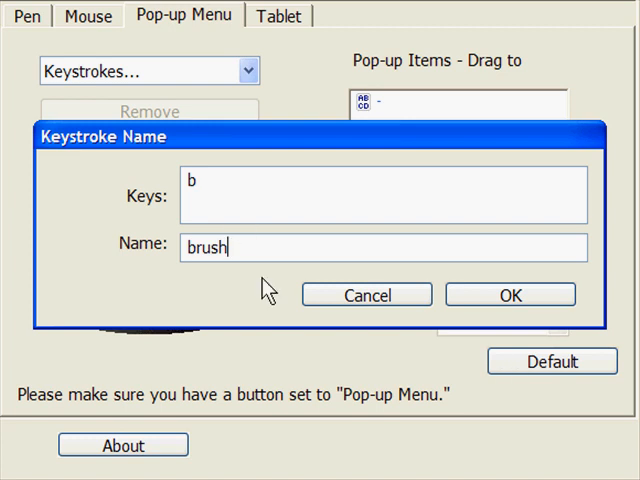
pyautogui.click(510, 294)
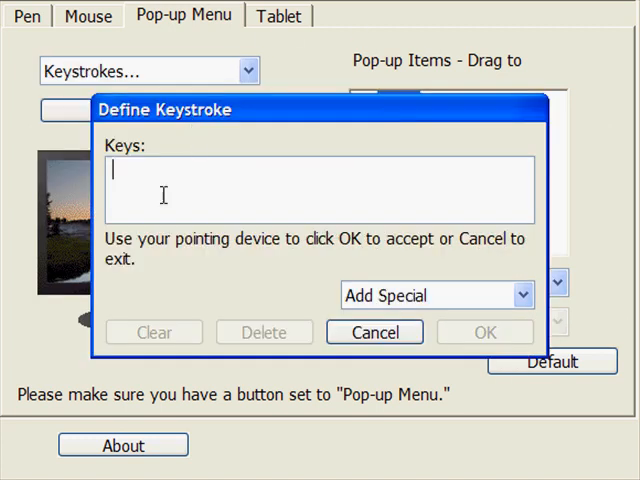
# Step: Add a second keystroke item for s and name it clone
pyautogui.write('s')
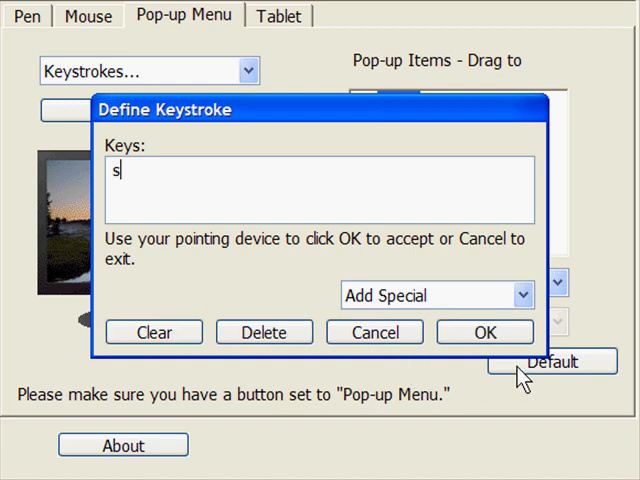
pyautogui.click(484, 332)
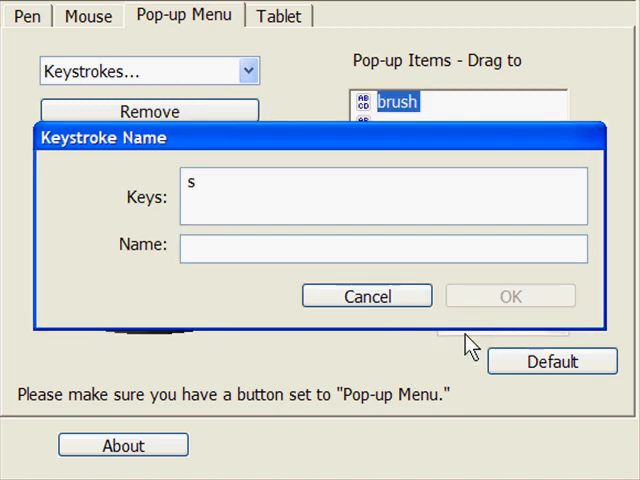
pyautogui.write('clone')
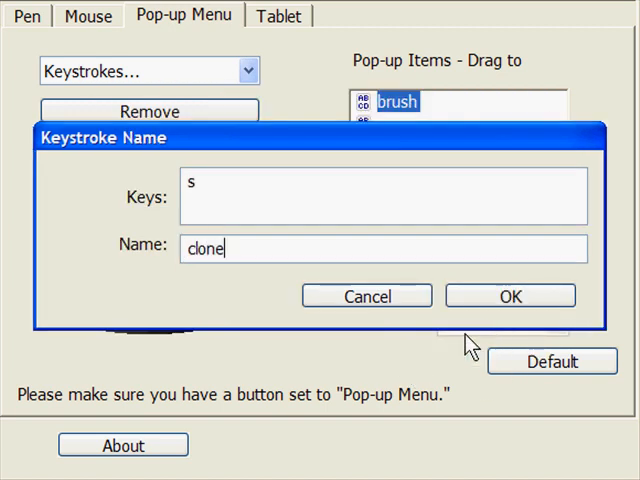
# Step: Confirm the clone entry and add an Open/Run item that launches ACDSee8Pro.exe
pyautogui.click(510, 296)
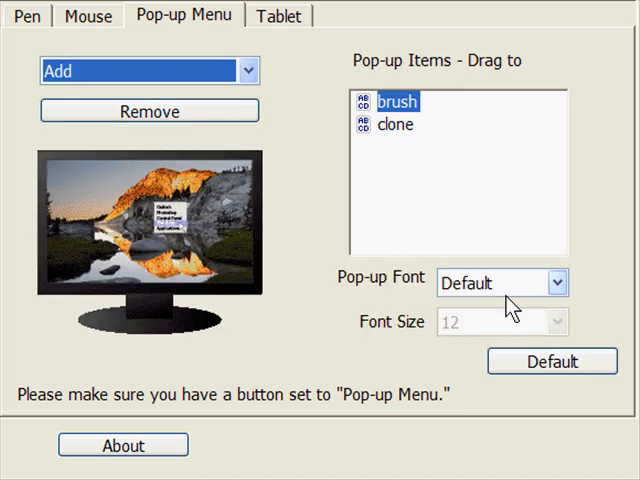
pyautogui.click(244, 70)
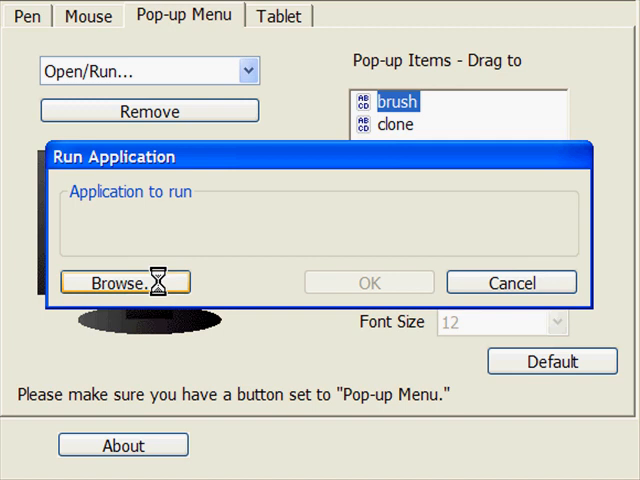
pyautogui.click(124, 282)
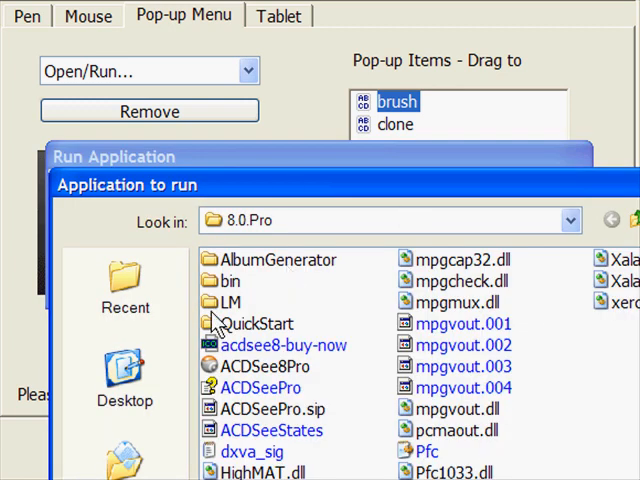
pyautogui.moveTo(256, 380)
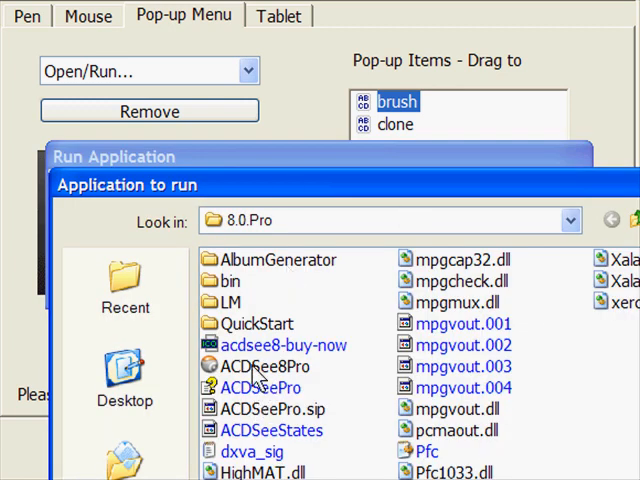
pyautogui.click(260, 366)
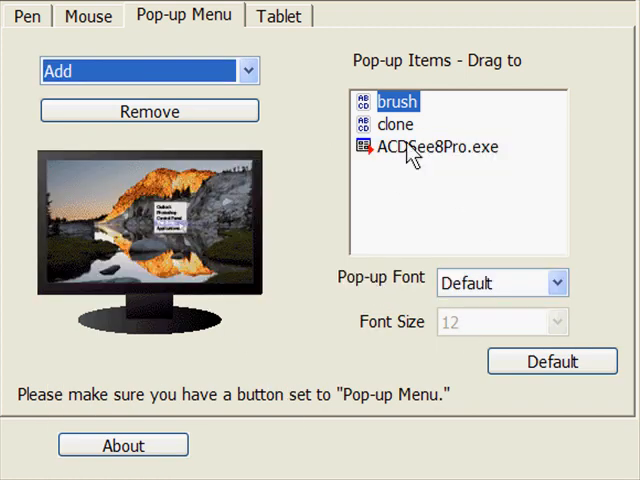
pyautogui.moveTo(448, 220)
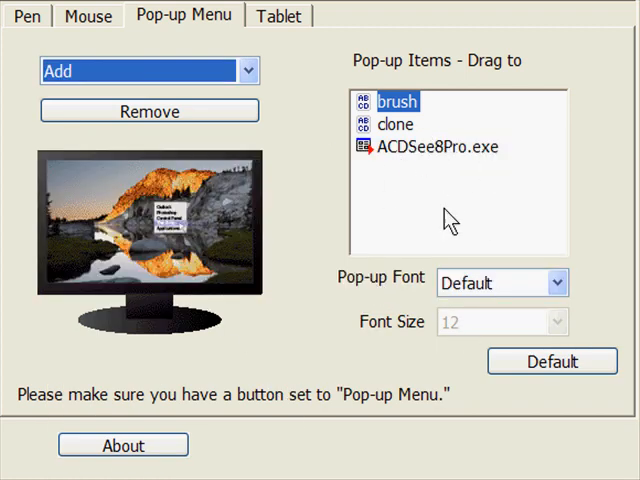
# Step: Check the ACDSee8Pro.exe item's application path and cancel without changes
pyautogui.click(436, 148)
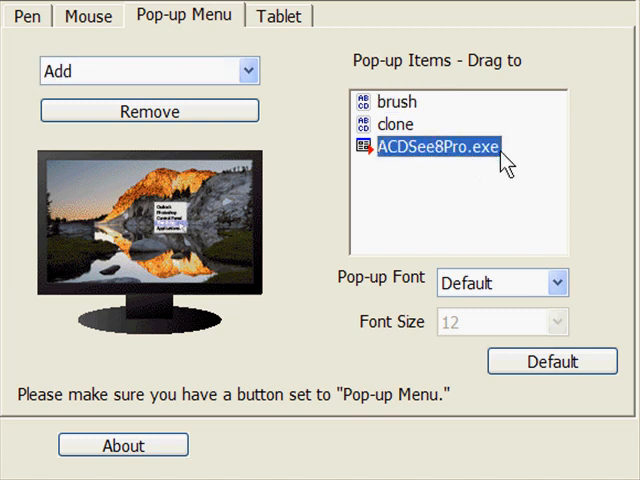
pyautogui.doubleClick(440, 156)
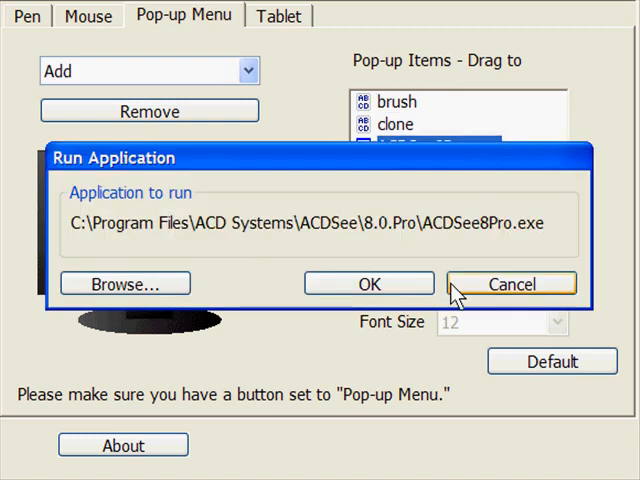
pyautogui.click(368, 284)
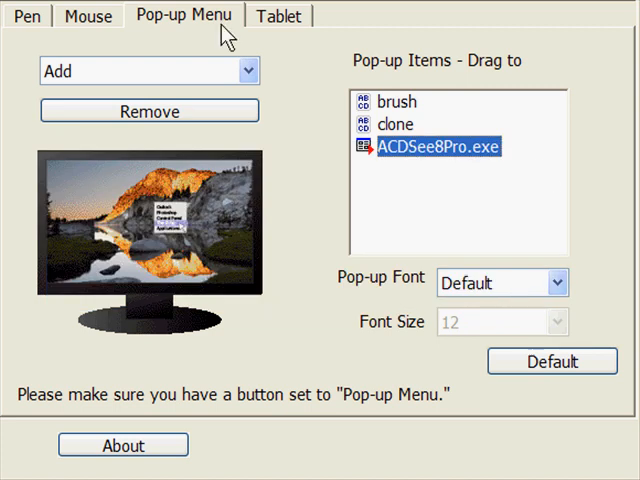
pyautogui.moveTo(262, 44)
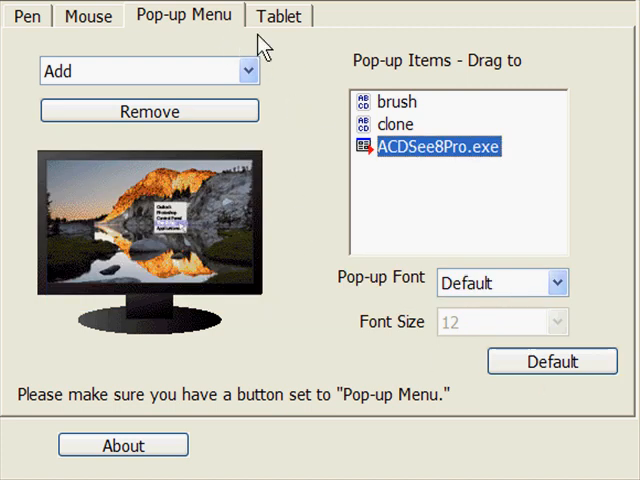
pyautogui.moveTo(282, 282)
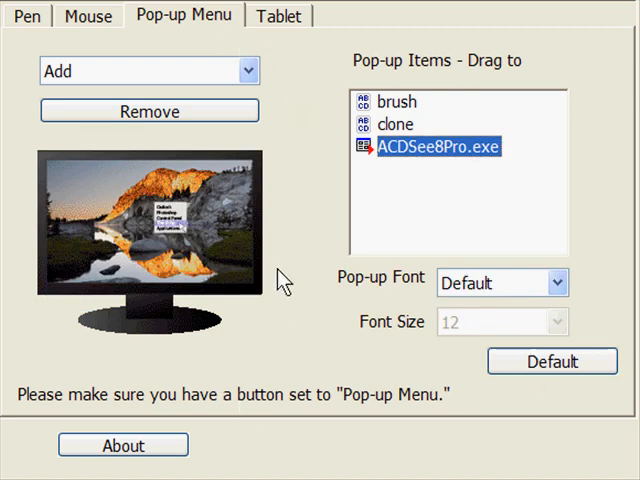
pyautogui.moveTo(284, 36)
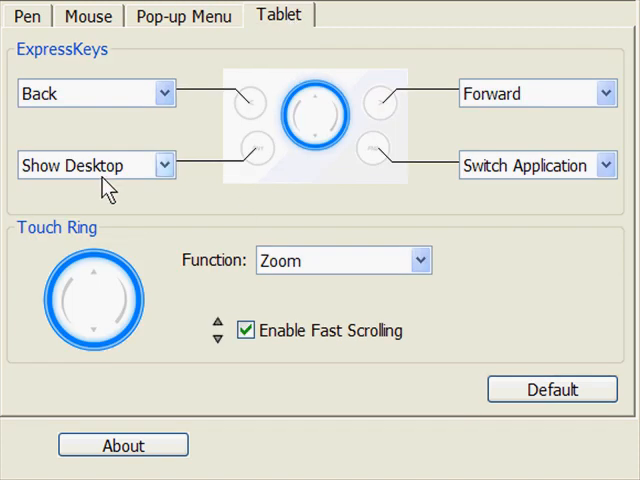
pyautogui.moveTo(148, 212)
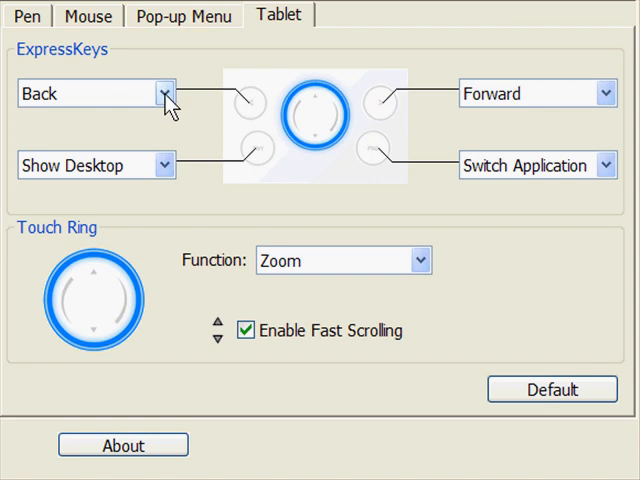
# Step: Make the upper-left ExpressKey send Ctrl+N named 'new layer'
pyautogui.click(162, 92)
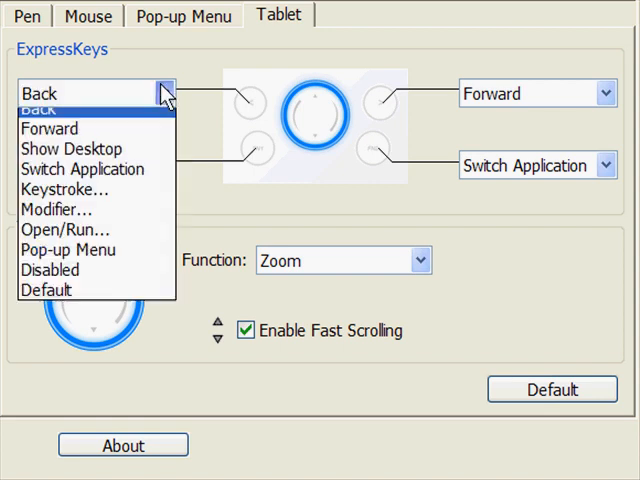
pyautogui.click(64, 188)
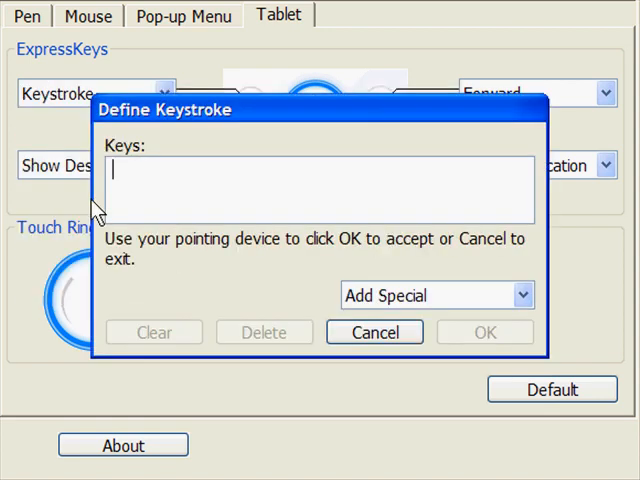
pyautogui.moveTo(196, 320)
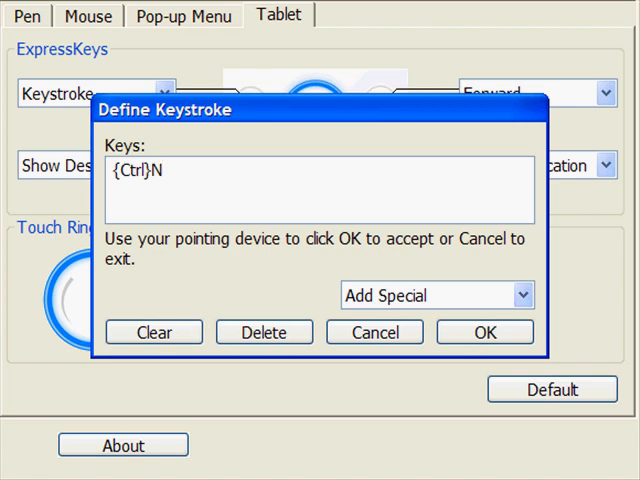
pyautogui.click(484, 332)
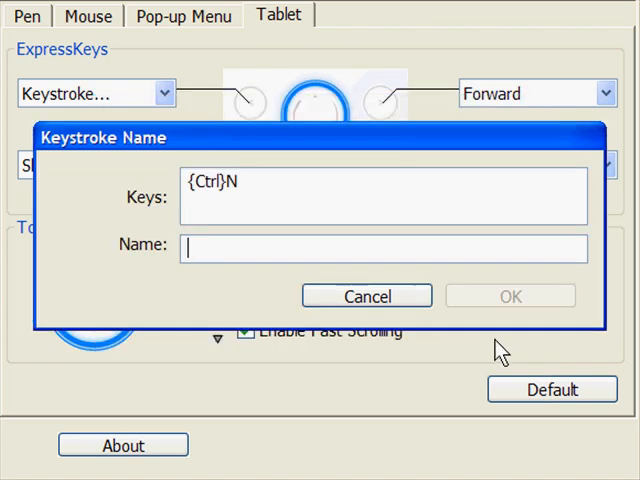
pyautogui.write('new')
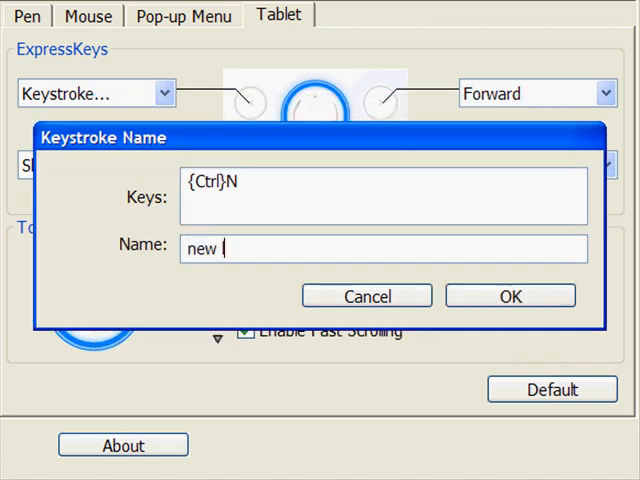
pyautogui.write('layer')
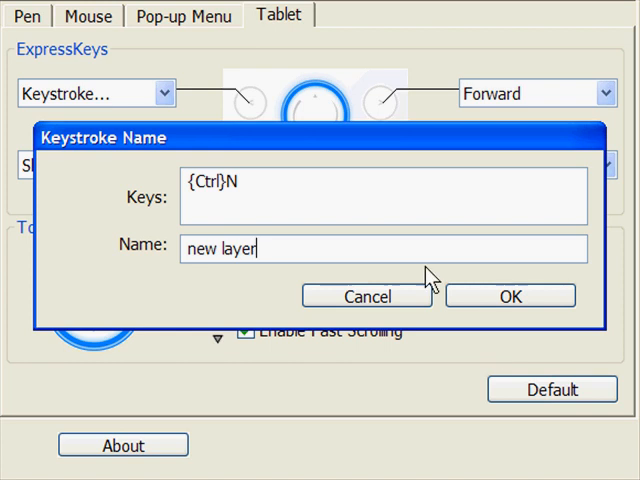
pyautogui.click(508, 296)
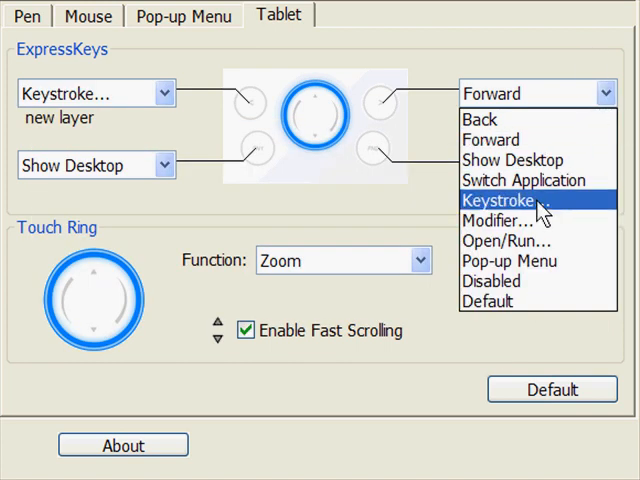
# Step: Make the upper-right ExpressKey send Ctrl+A named 'select all'
pyautogui.click(504, 200)
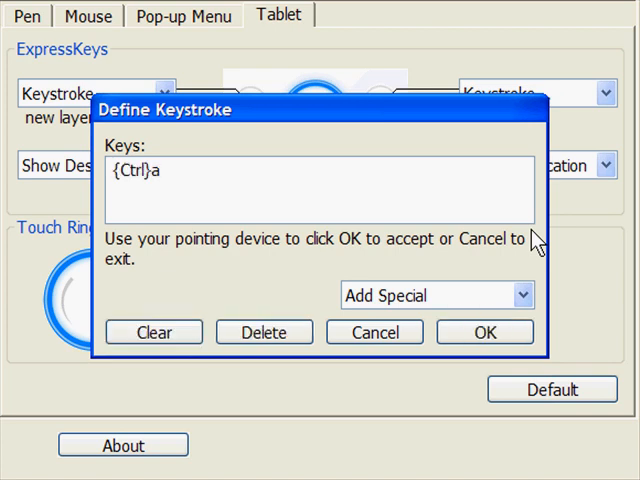
pyautogui.click(484, 332)
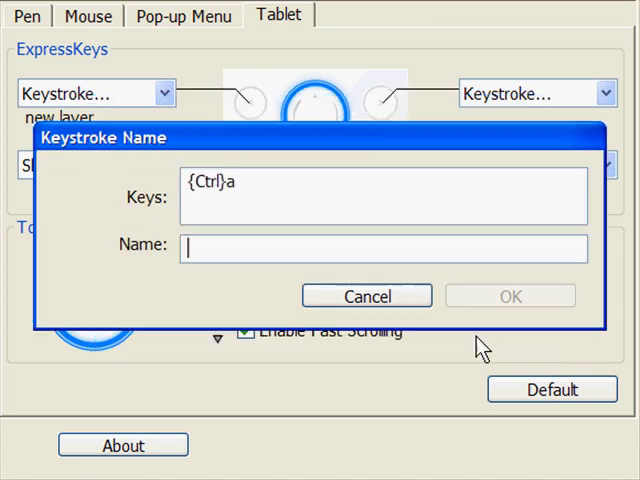
pyautogui.write('sele')
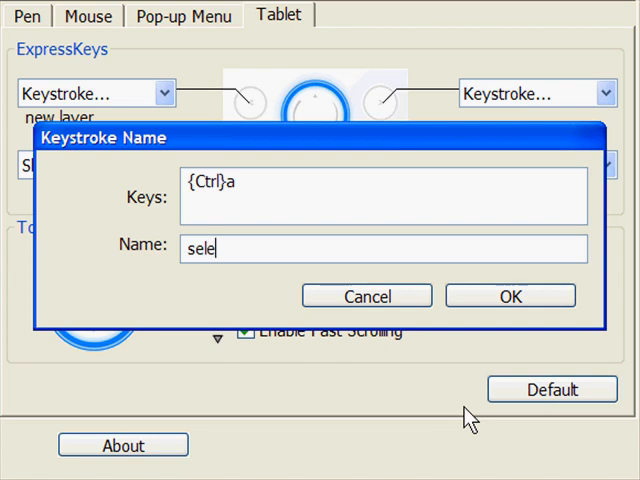
pyautogui.write('ct all')
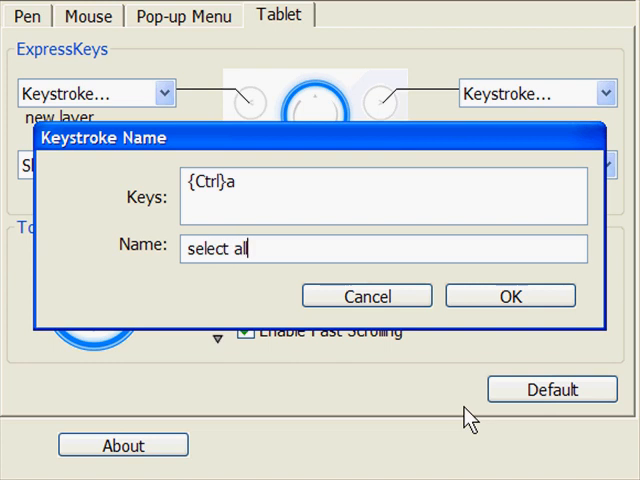
pyautogui.click(510, 296)
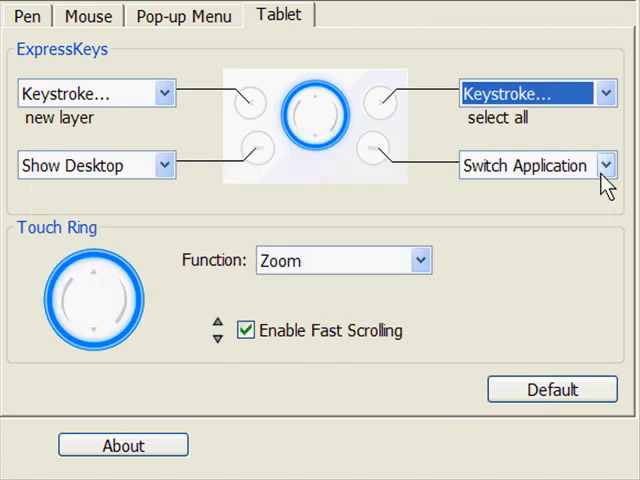
# Step: Make the lower-right ExpressKey launch Corel\Corel Painter X\Painter X.exe
pyautogui.click(604, 164)
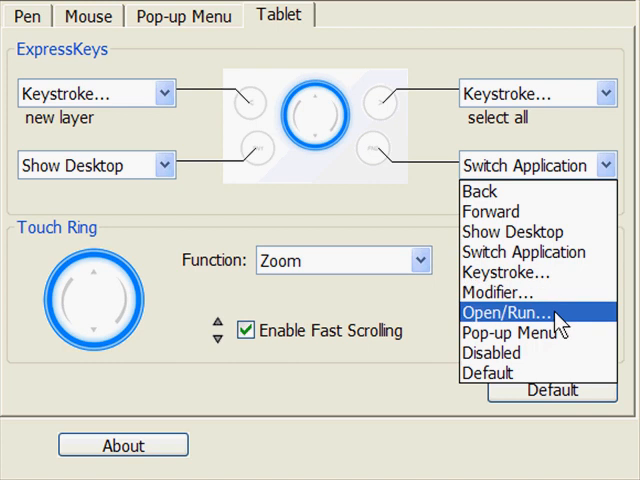
pyautogui.click(508, 312)
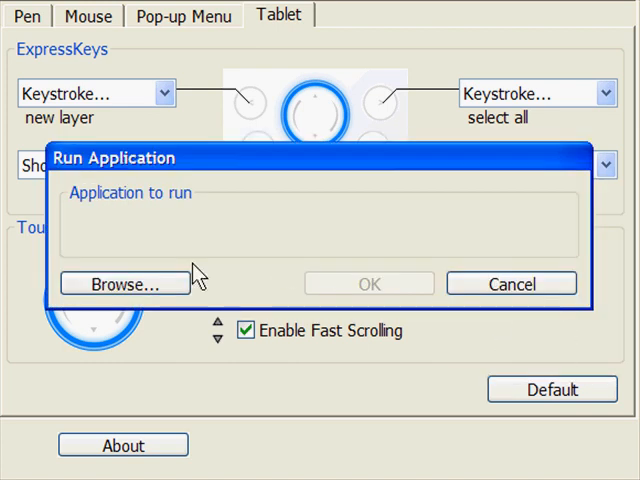
pyautogui.click(124, 284)
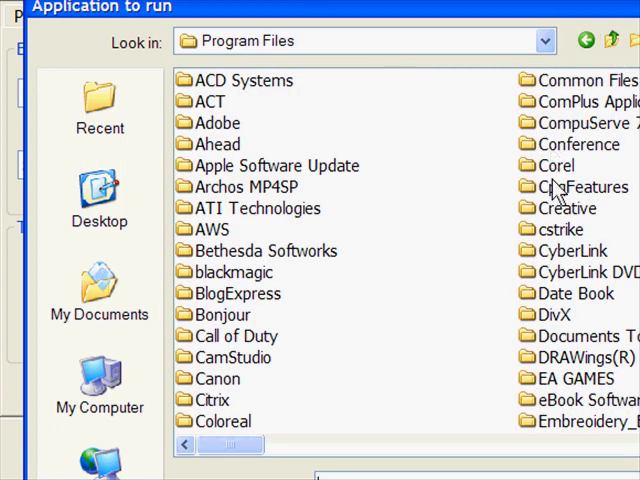
pyautogui.doubleClick(556, 164)
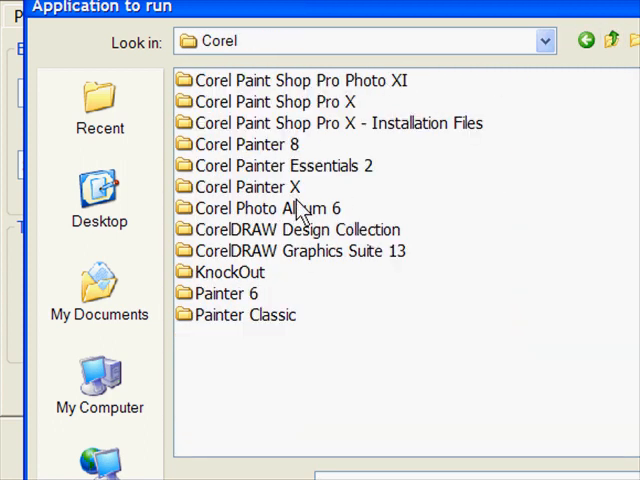
pyautogui.doubleClick(268, 100)
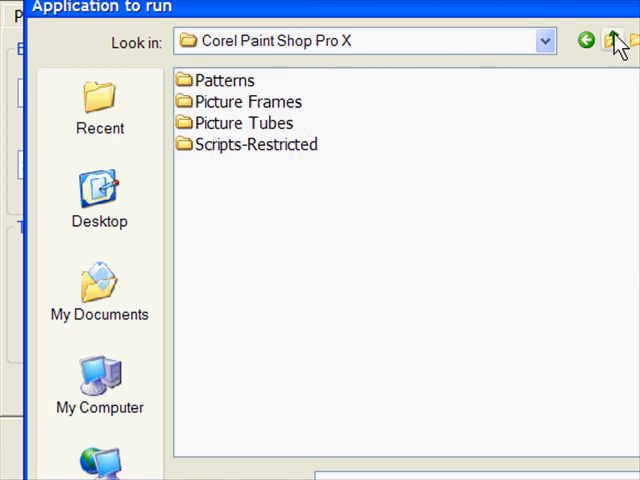
pyautogui.click(612, 40)
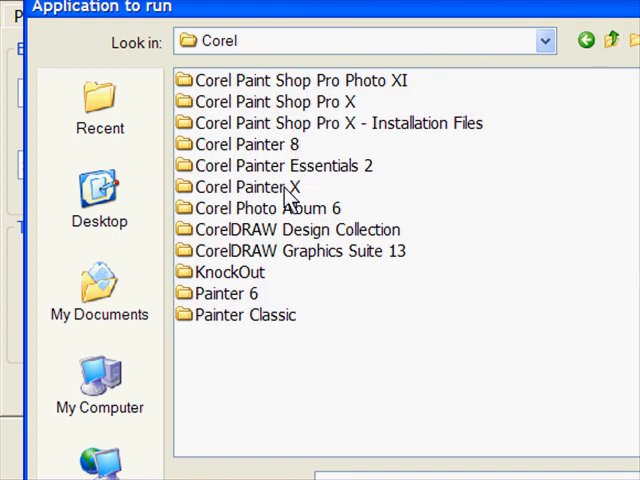
pyautogui.doubleClick(262, 188)
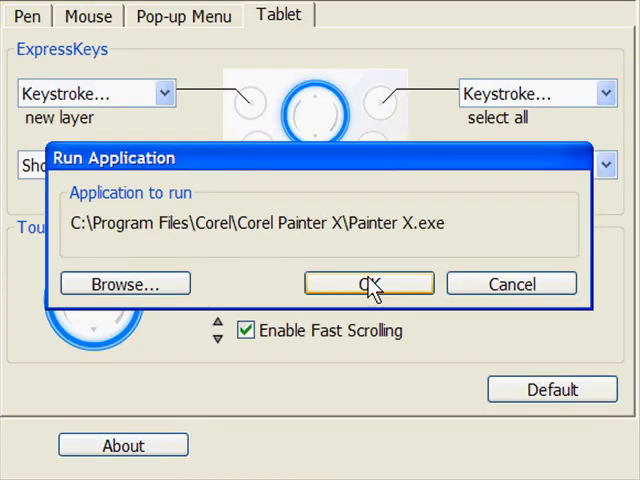
pyautogui.click(368, 284)
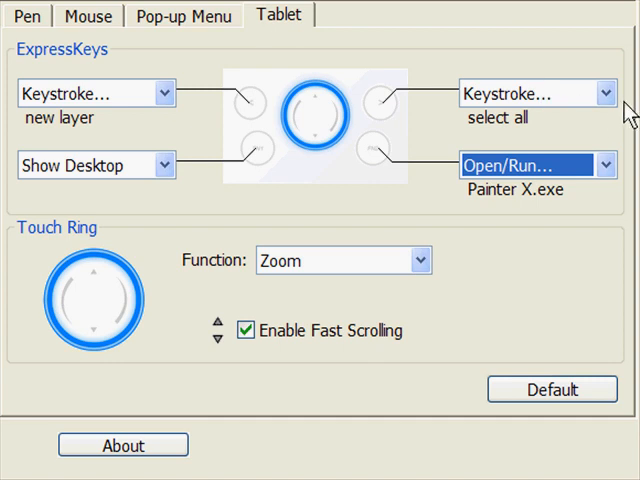
pyautogui.moveTo(88, 78)
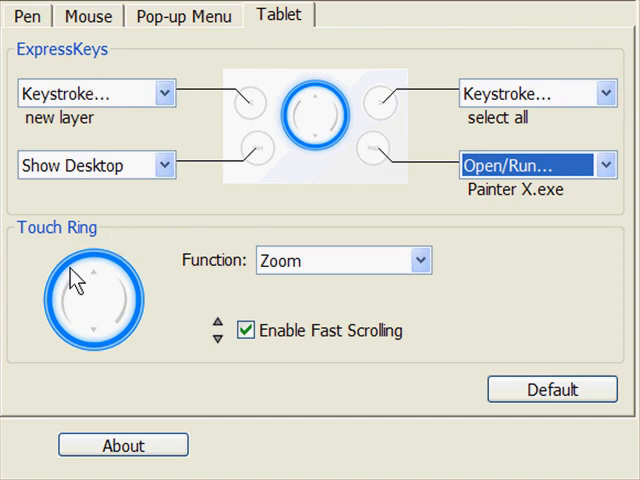
# Step: Keep the Touch Ring Function set to Zoom
pyautogui.click(410, 260)
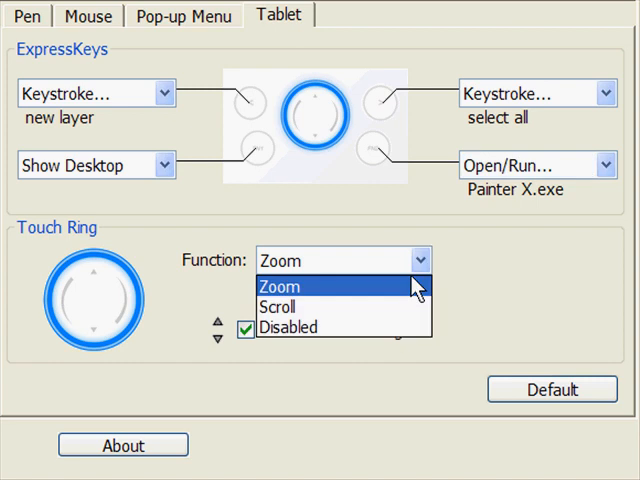
pyautogui.click(280, 286)
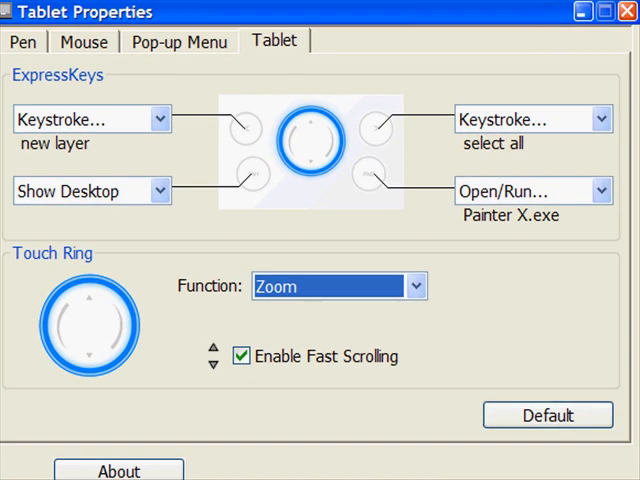
pyautogui.moveTo(486, 104)
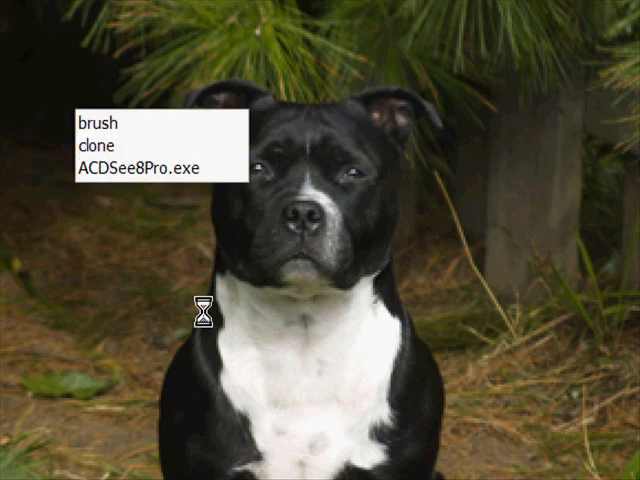
# Step: Pick brush from the tablet pop-up menu shown over the dog photo
pyautogui.click(110, 126)
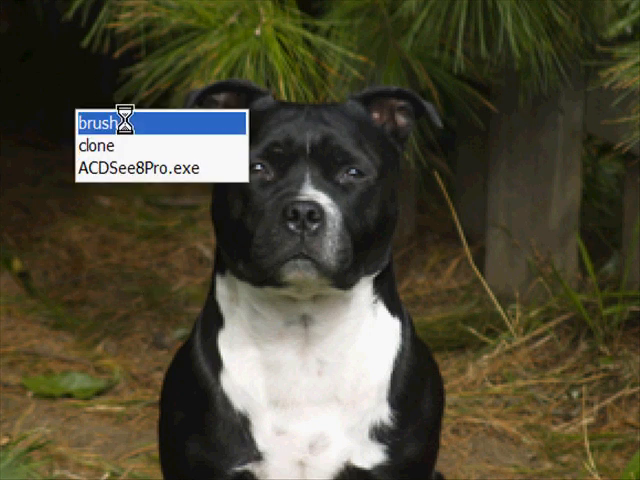